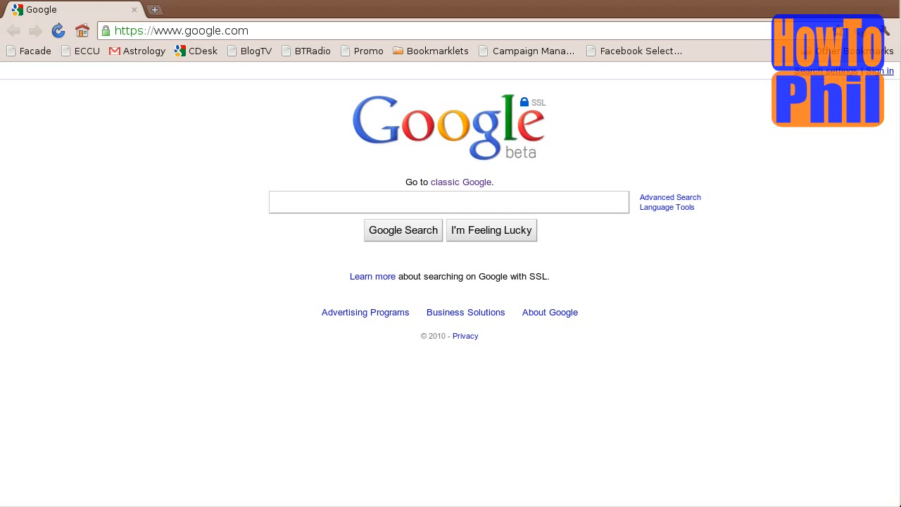
# Open a new incognito window with Ctrl+Shift+N, showing the "You've gone incognito" page.
pyautogui.press('ctrl+shift+n')
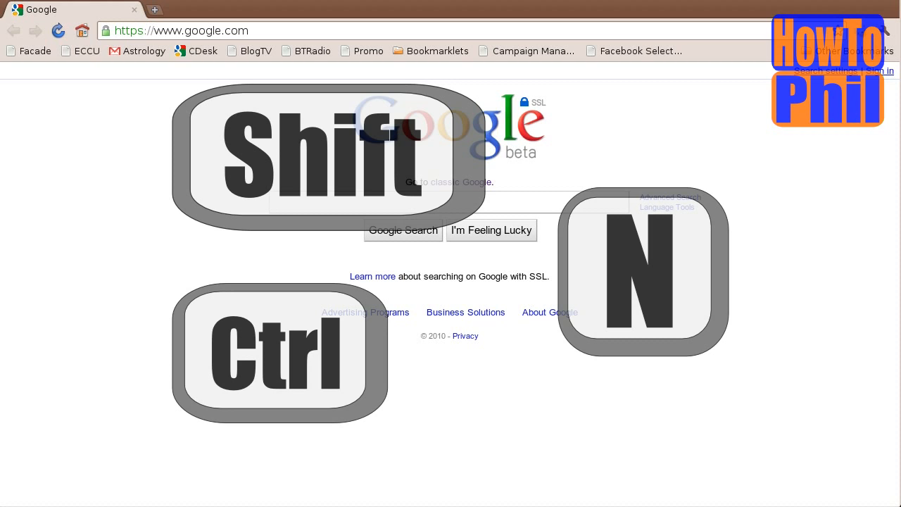
pyautogui.press('ctrl+shift+n')
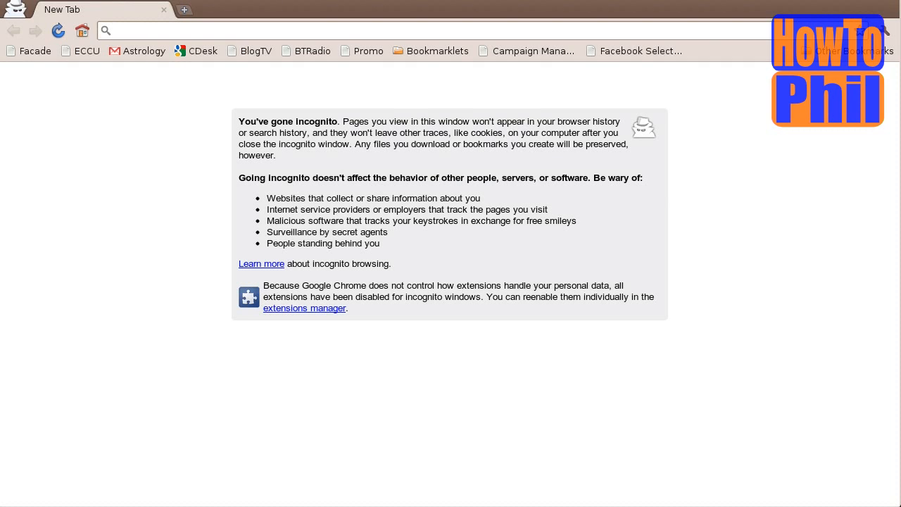
# Show the Extensions page from the incognito notice, listing Facebook Invite All and iMacros.
pyautogui.click(282, 31)
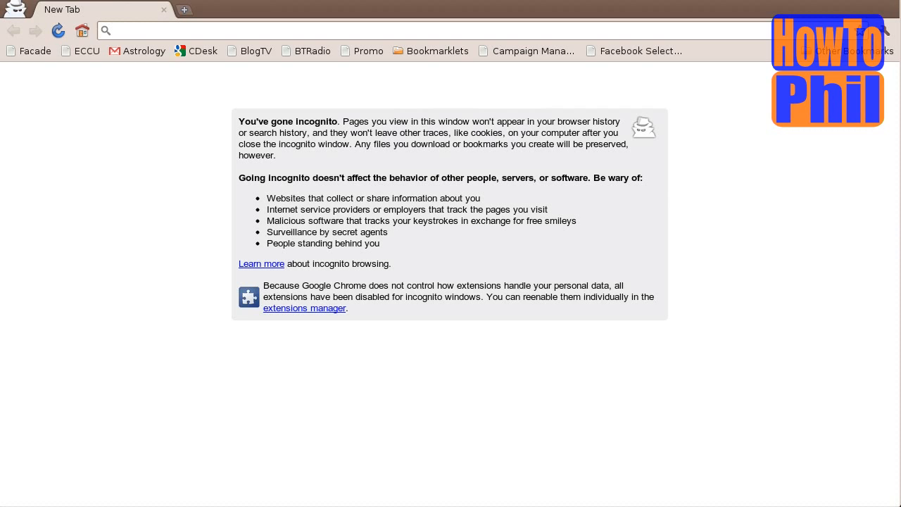
pyautogui.click(282, 31)
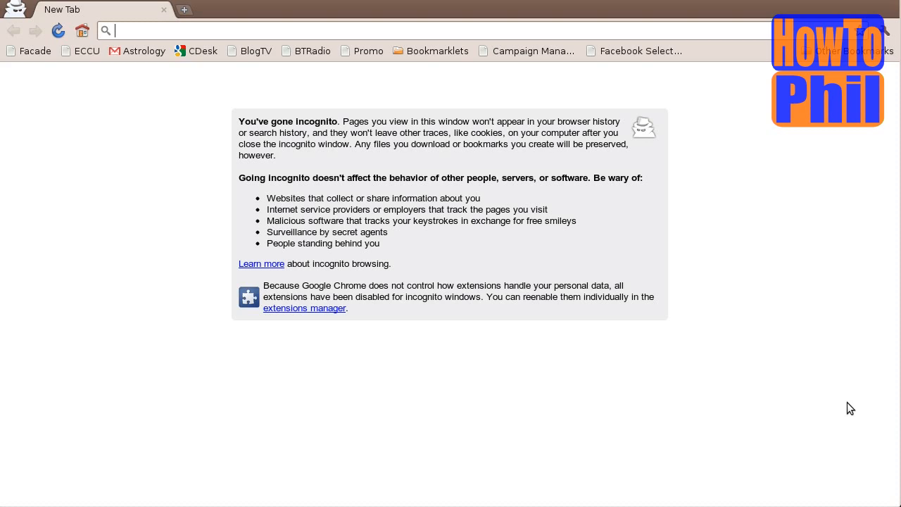
pyautogui.moveTo(304, 309)
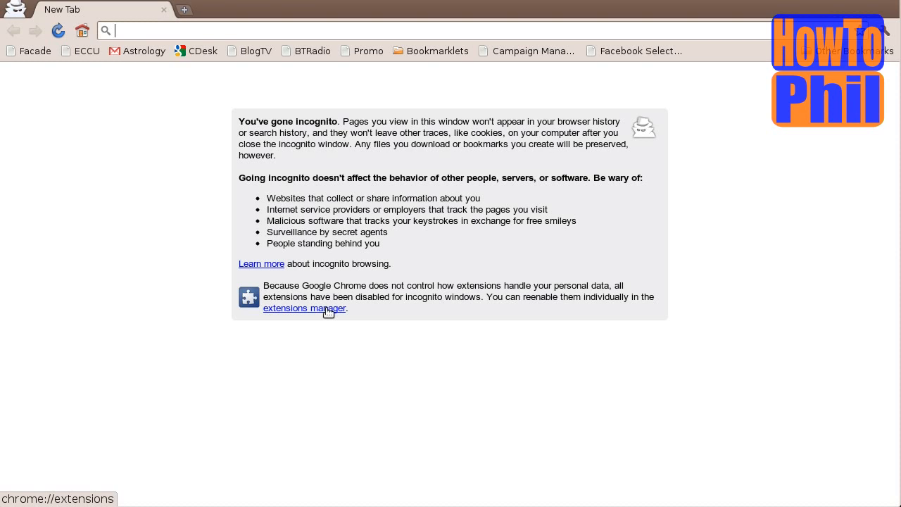
pyautogui.click(305, 307)
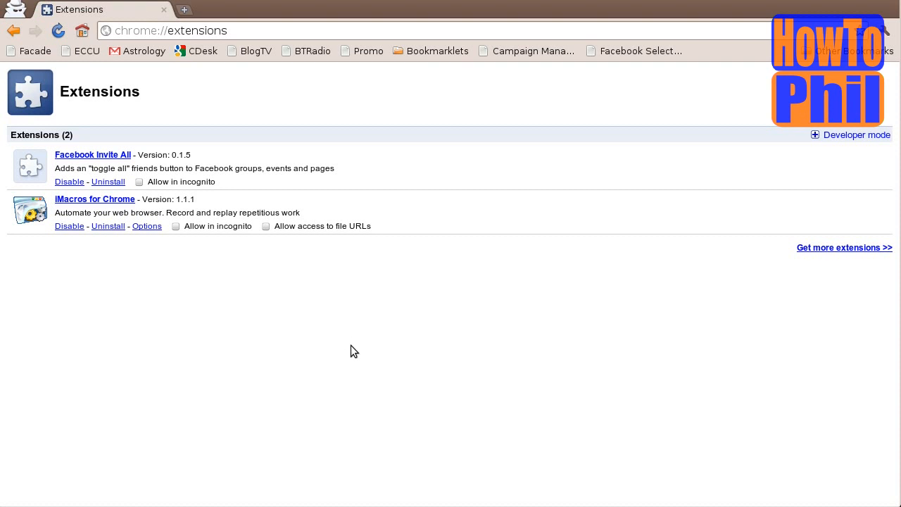
pyautogui.moveTo(366, 375)
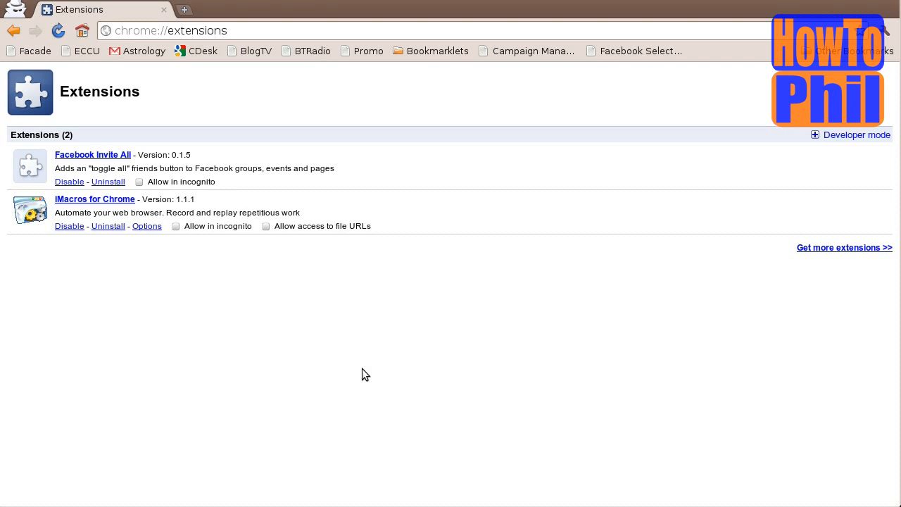
pyautogui.moveTo(375, 327)
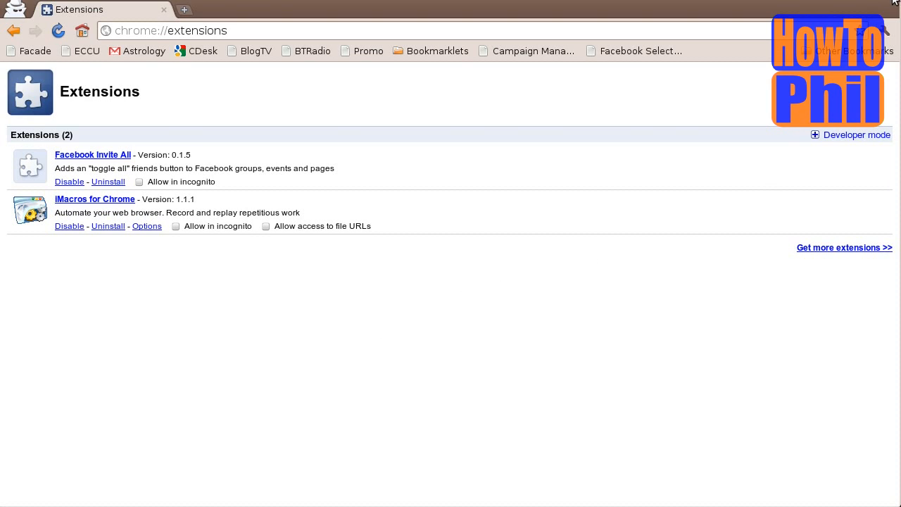
pyautogui.moveTo(893, 7)
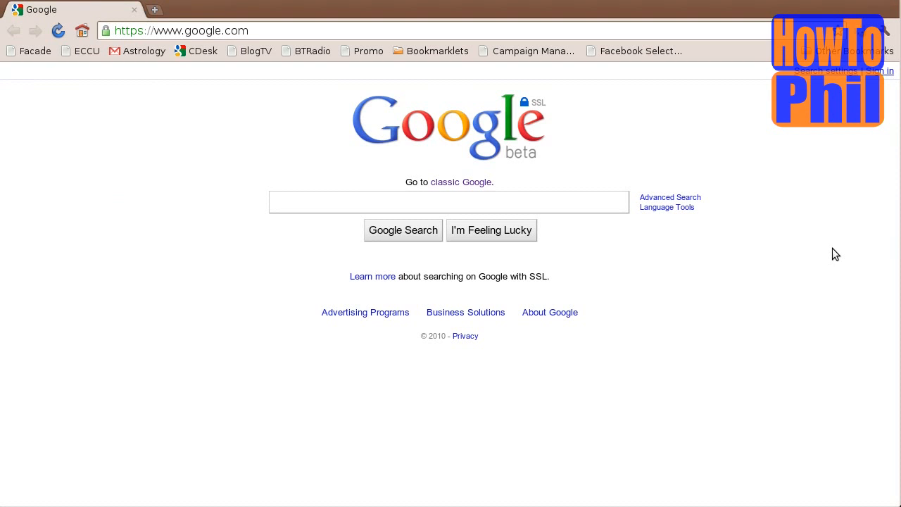
pyautogui.moveTo(845, 453)
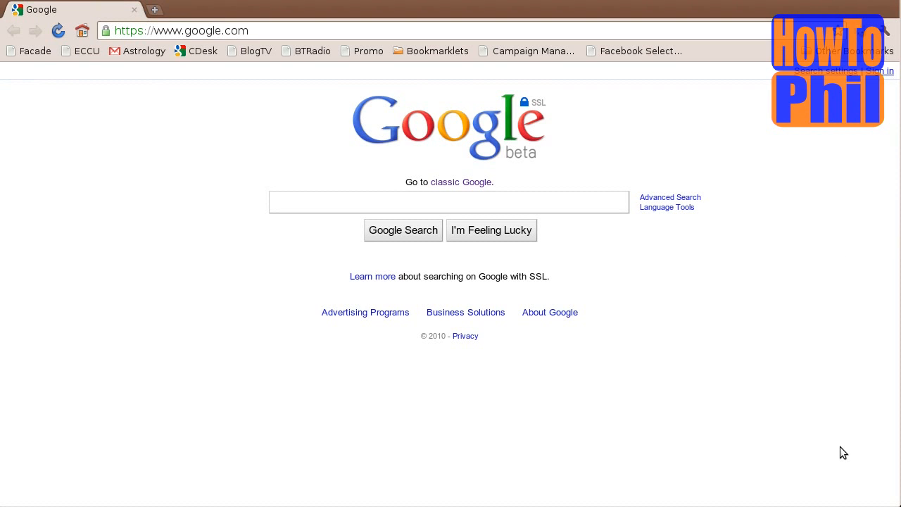